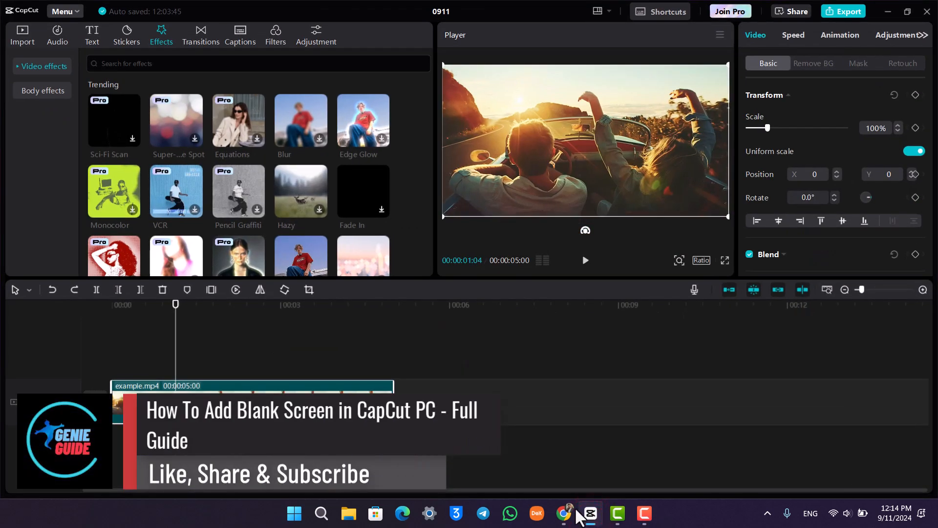
mouse_move(176, 316)
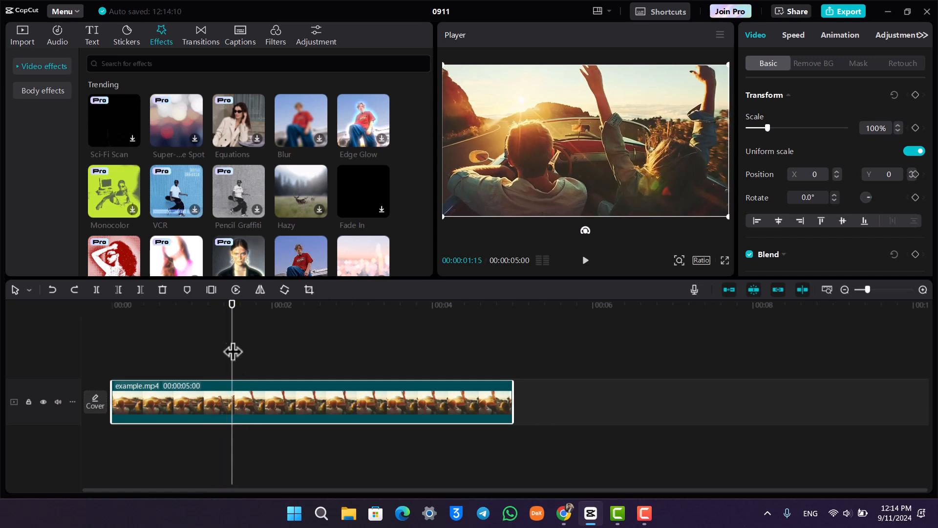
mouse_move(108, 307)
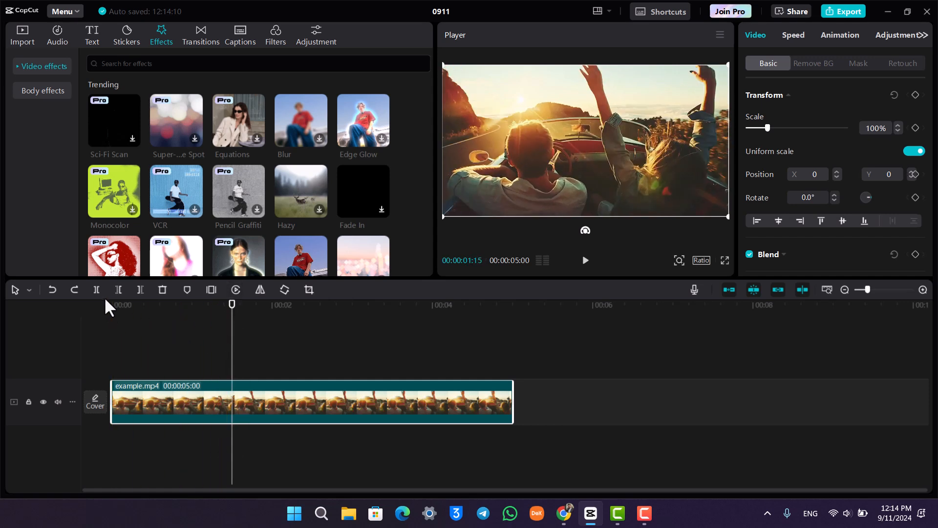
mouse_move(97, 289)
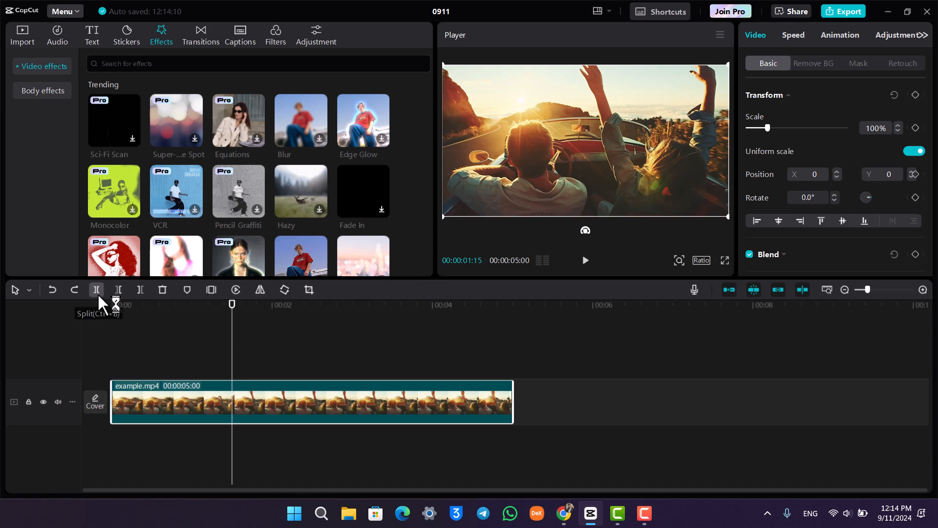
- Split the example clip at 00:00:01:15 into roughly 1.5 s and 3.5 s pieces
click(96, 289)
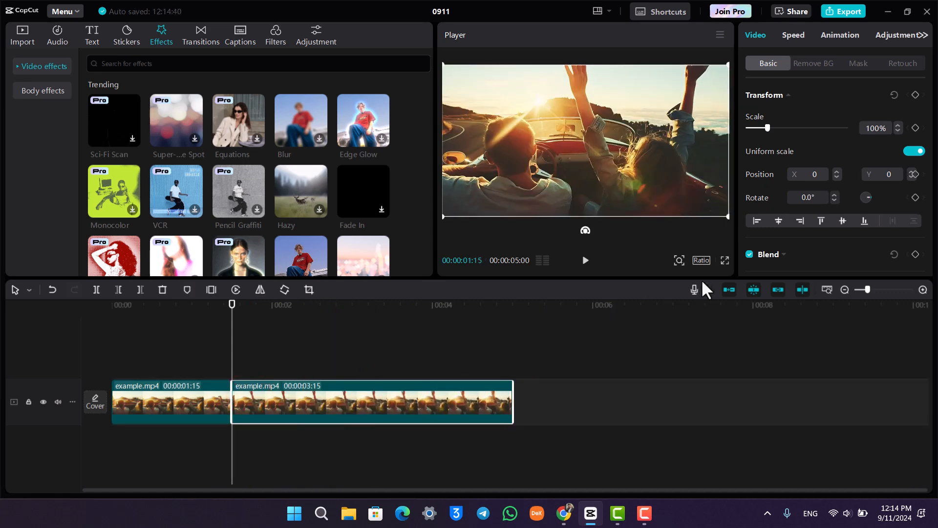
mouse_move(754, 289)
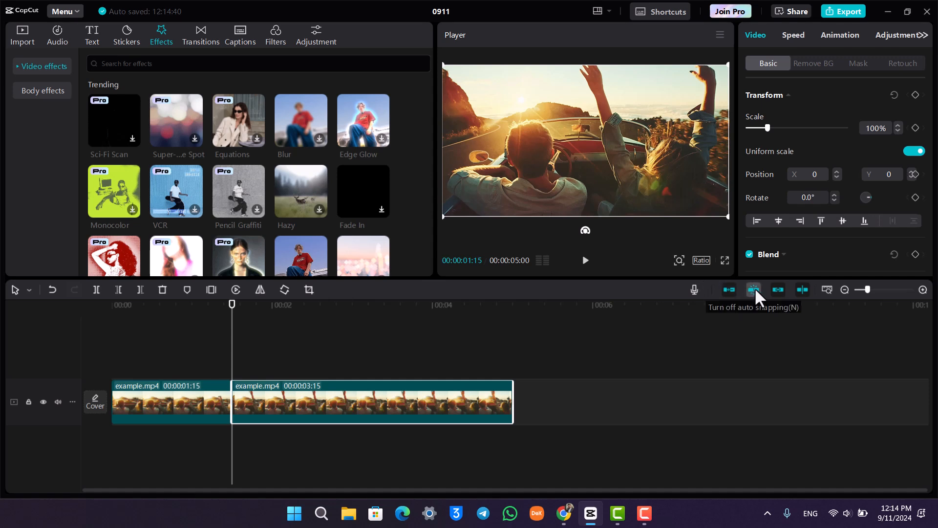
mouse_move(729, 291)
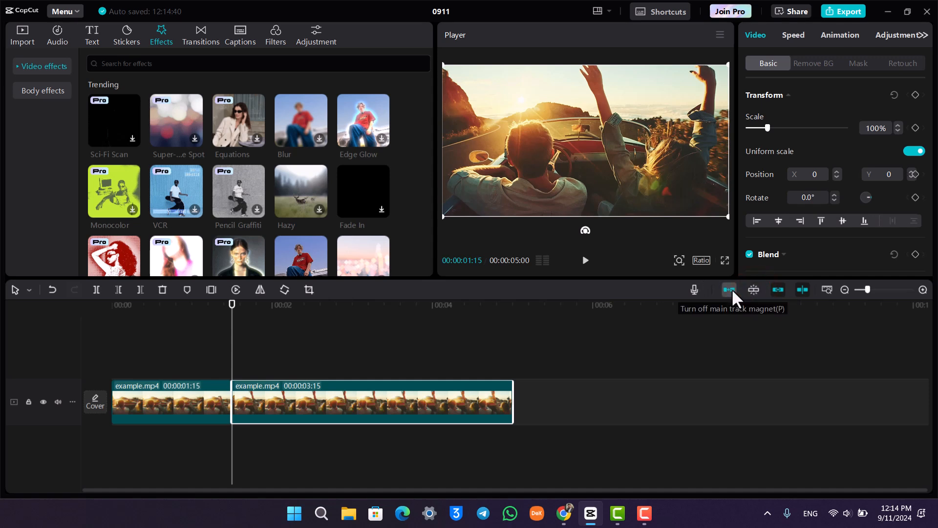
- Turn off the main track magnet so the two clip pieces can sit apart
click(730, 290)
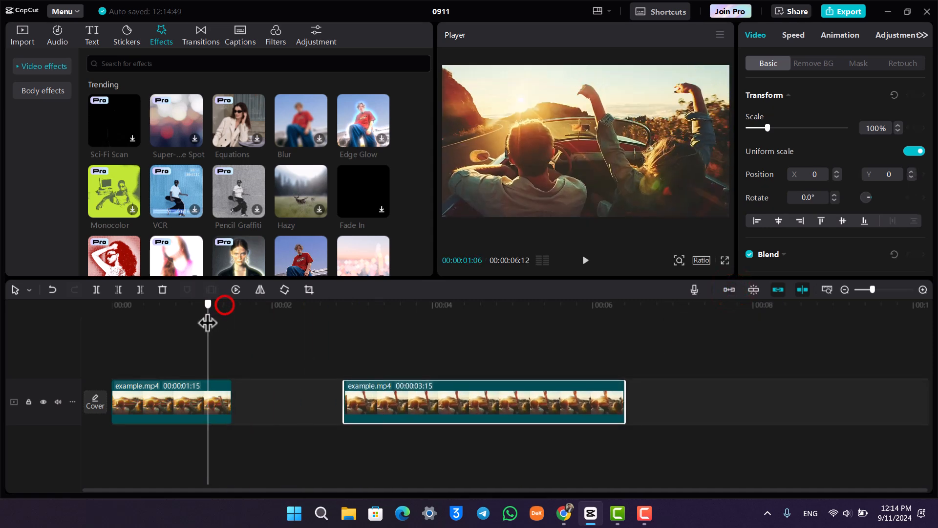
- Move the second piece to start near 00:02 and preview the black gap between them
drag(207, 304, 271, 304)
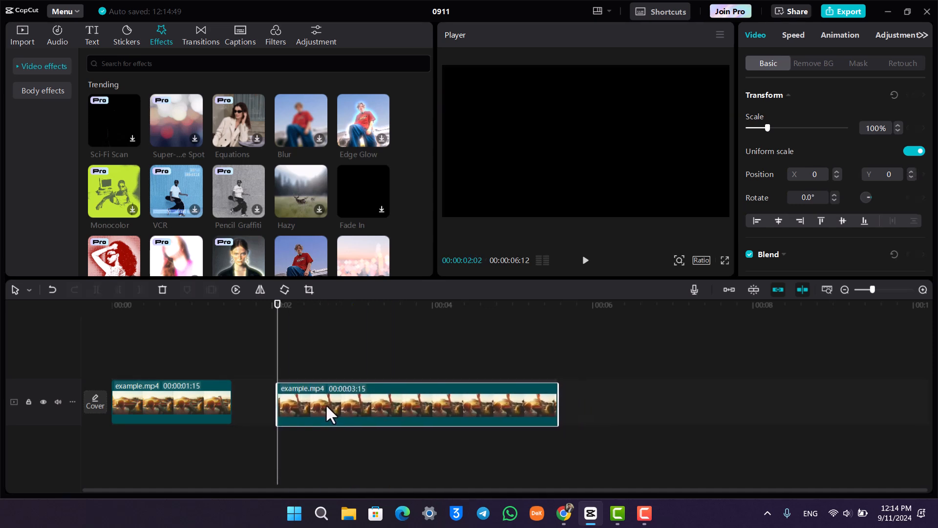
click(243, 305)
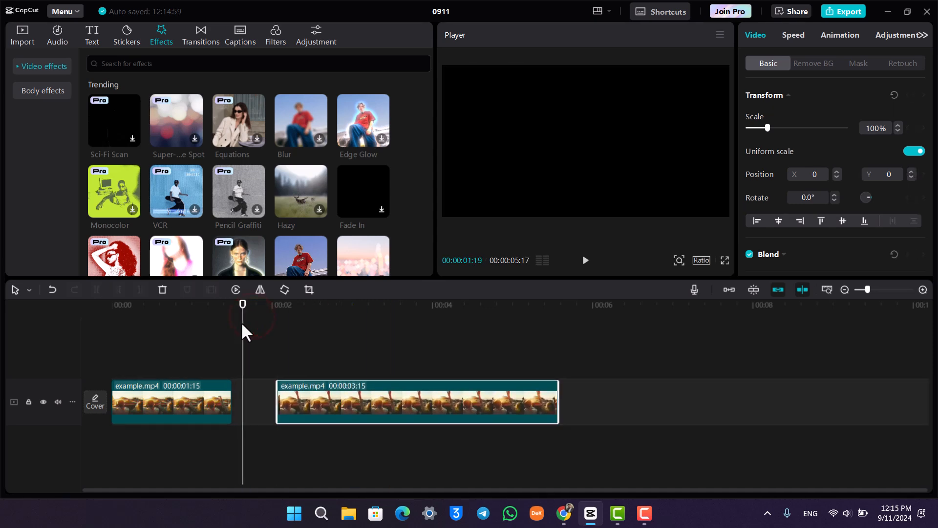
mouse_move(99, 53)
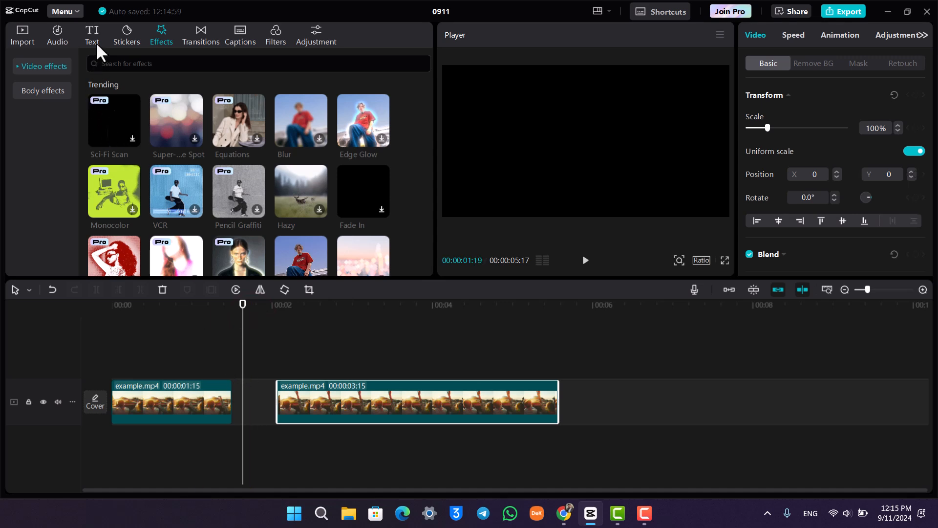
- Show the Text panel's default preset with the second clip piece selected
click(92, 35)
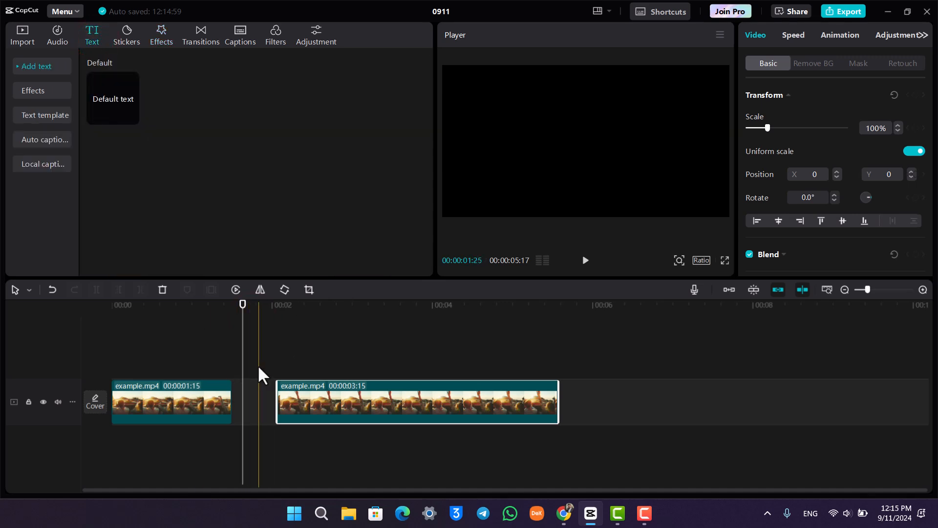
click(359, 419)
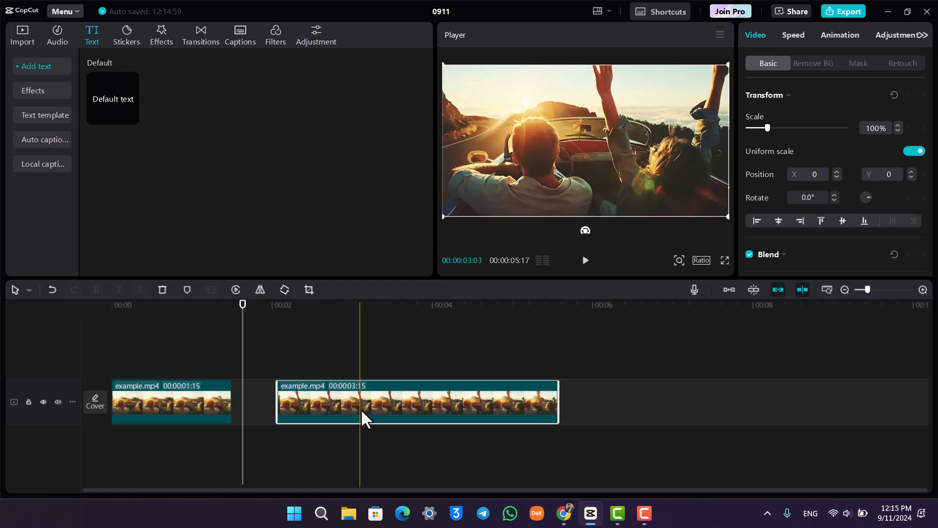